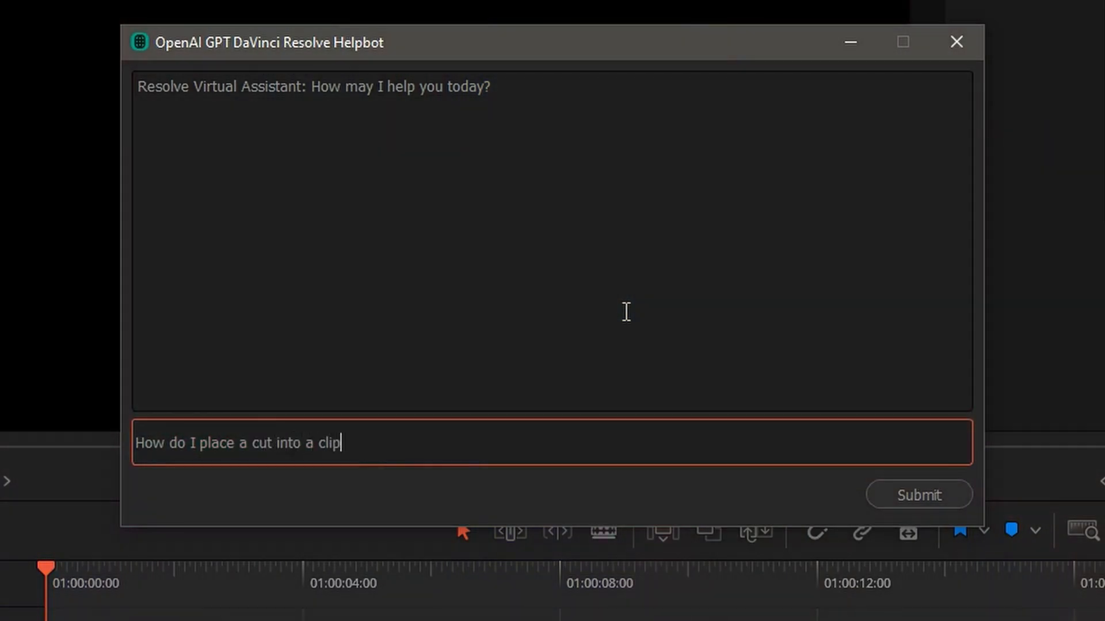
Submit the question about placing a cut into a clip to the GPT Helpbot.
left_click(918, 495)
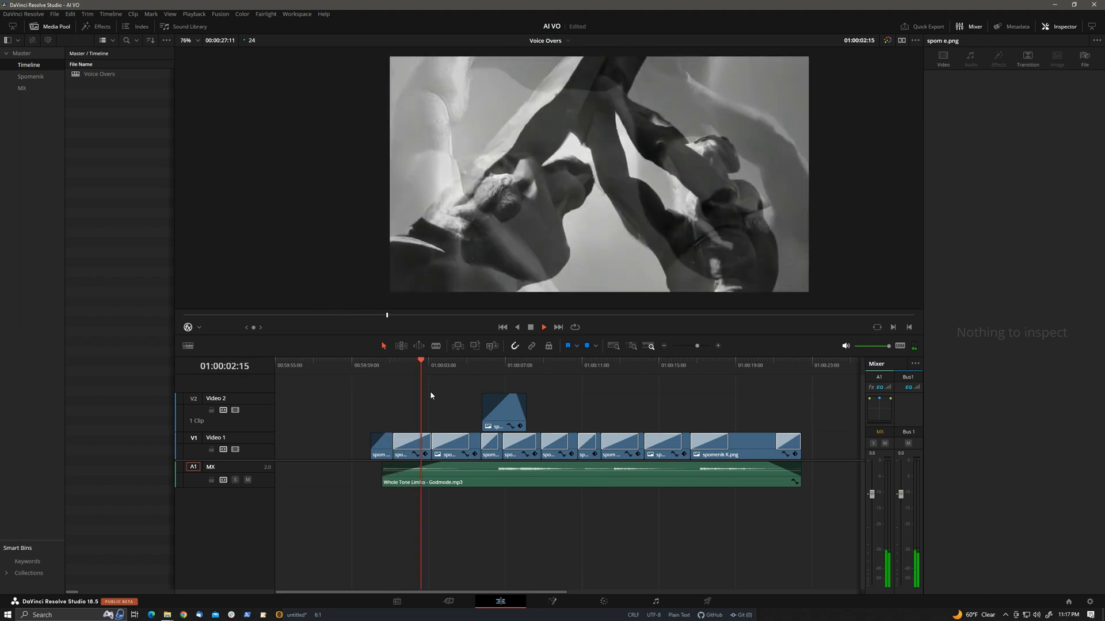
Play the timeline up to the 01:00:10:00 position.
left_click(543, 327)
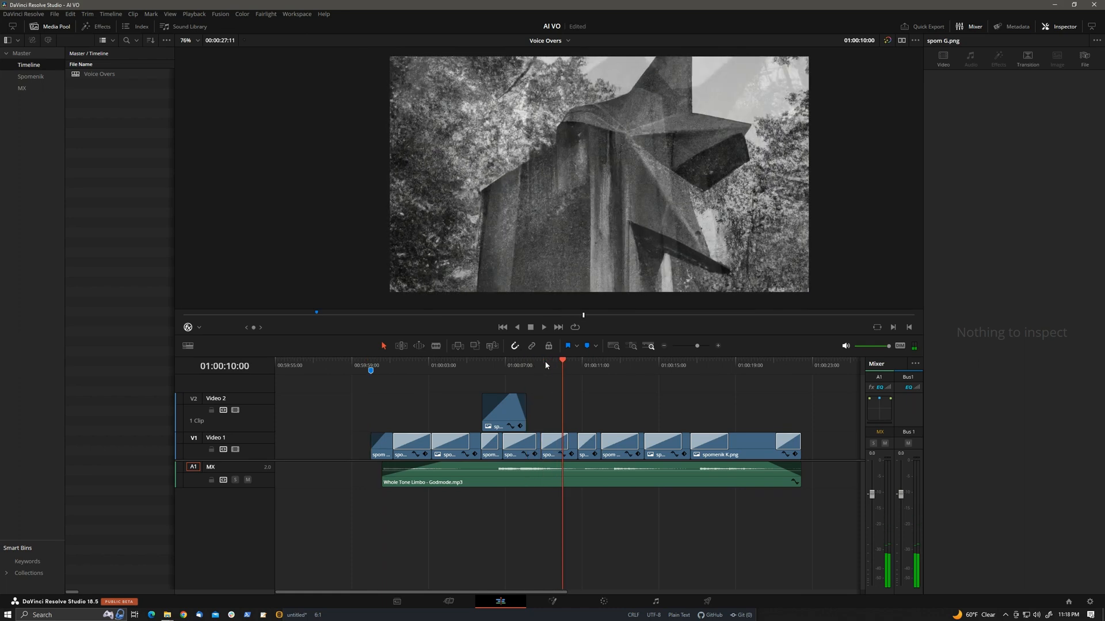
mouse_move(562, 359)
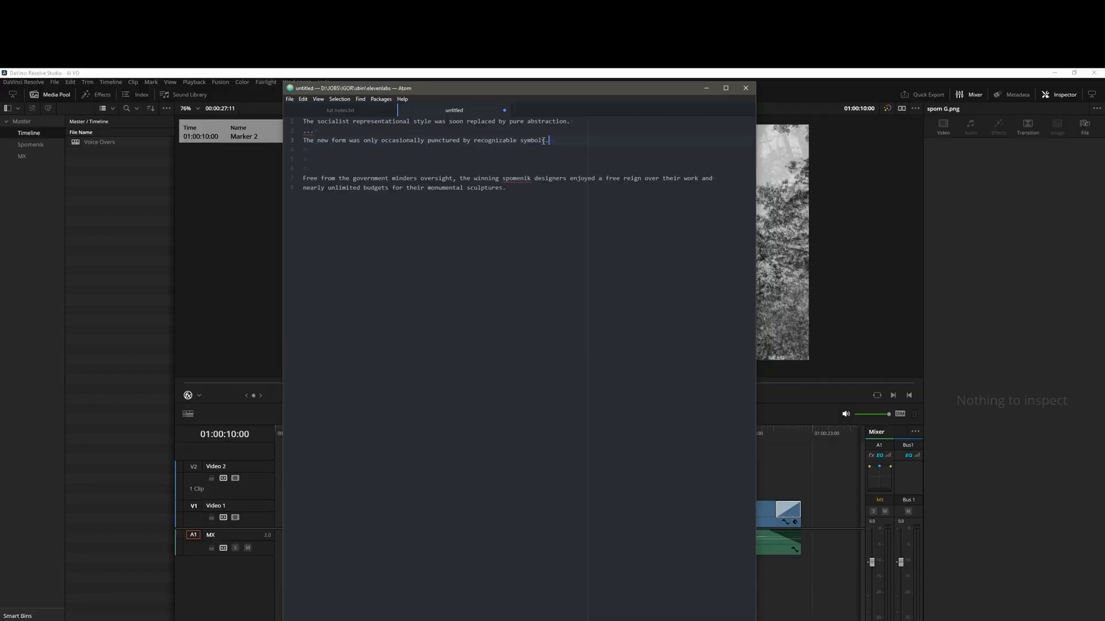
Open the 01:00:10:00 marker's details and name it VO.
left_click(726, 88)
type("V")
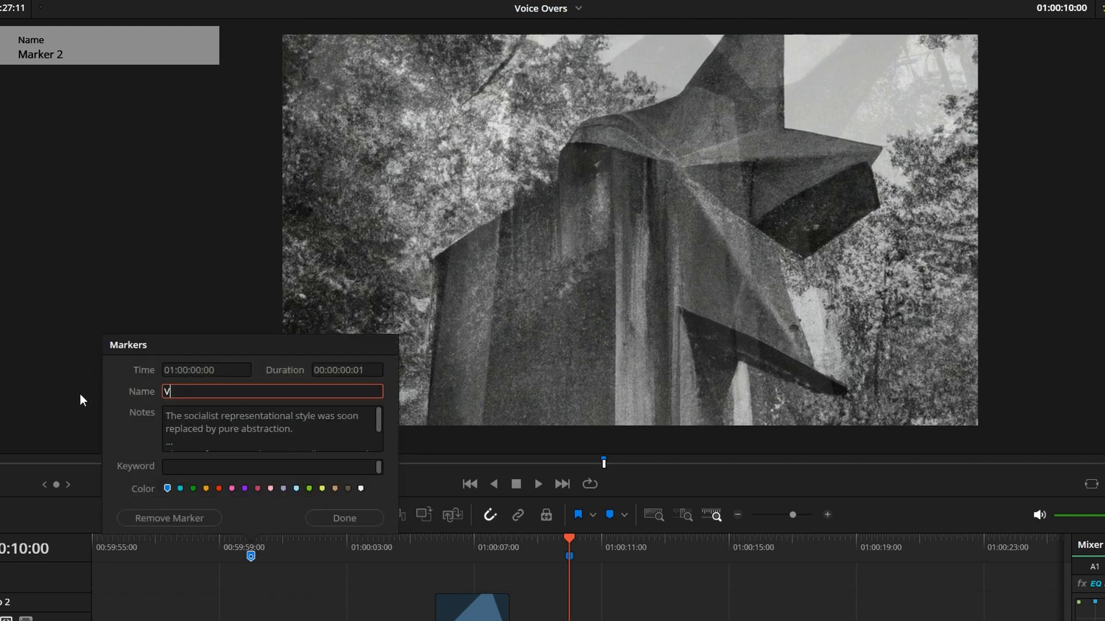
left_click(345, 518)
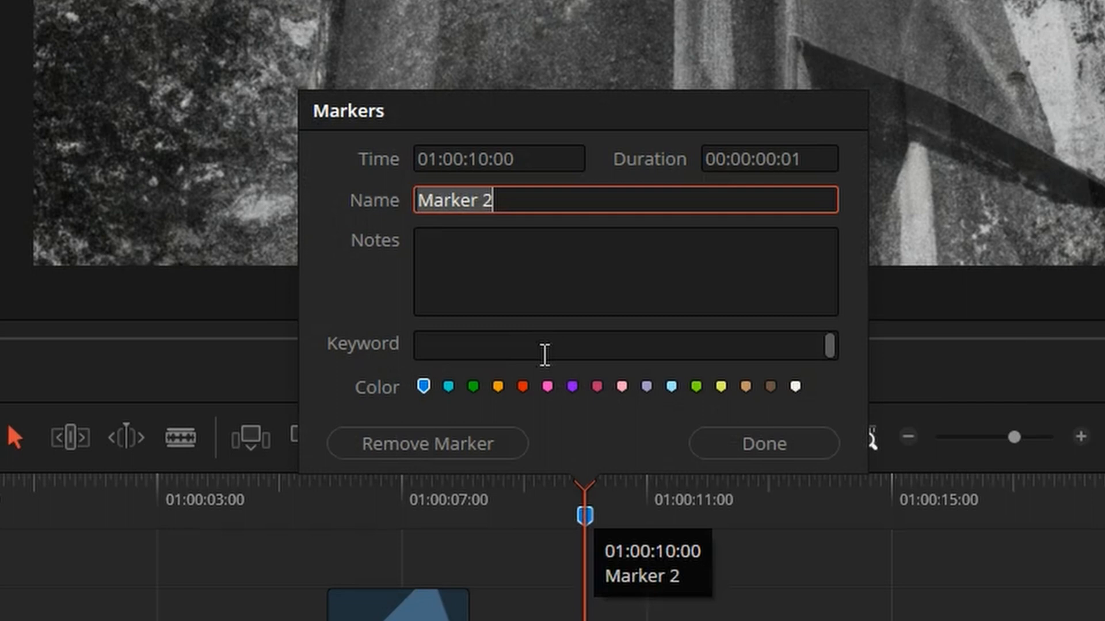
type("VO")
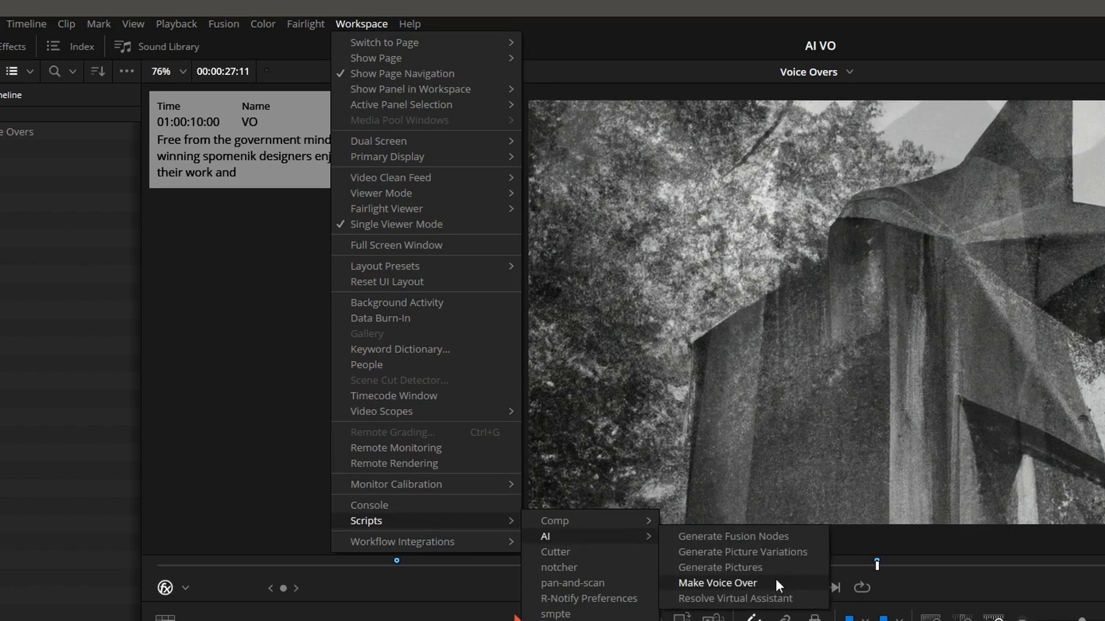
mouse_move(790, 591)
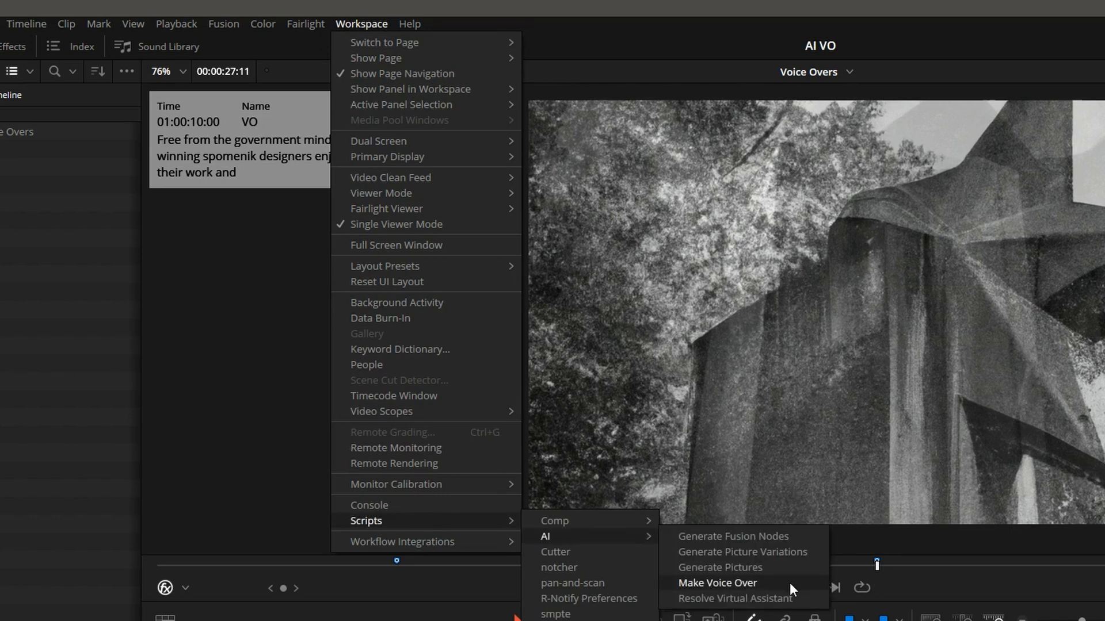
Launch Make Voice Over and generate Ixel-voice mp3s for both markers into VO 001.
left_click(716, 583)
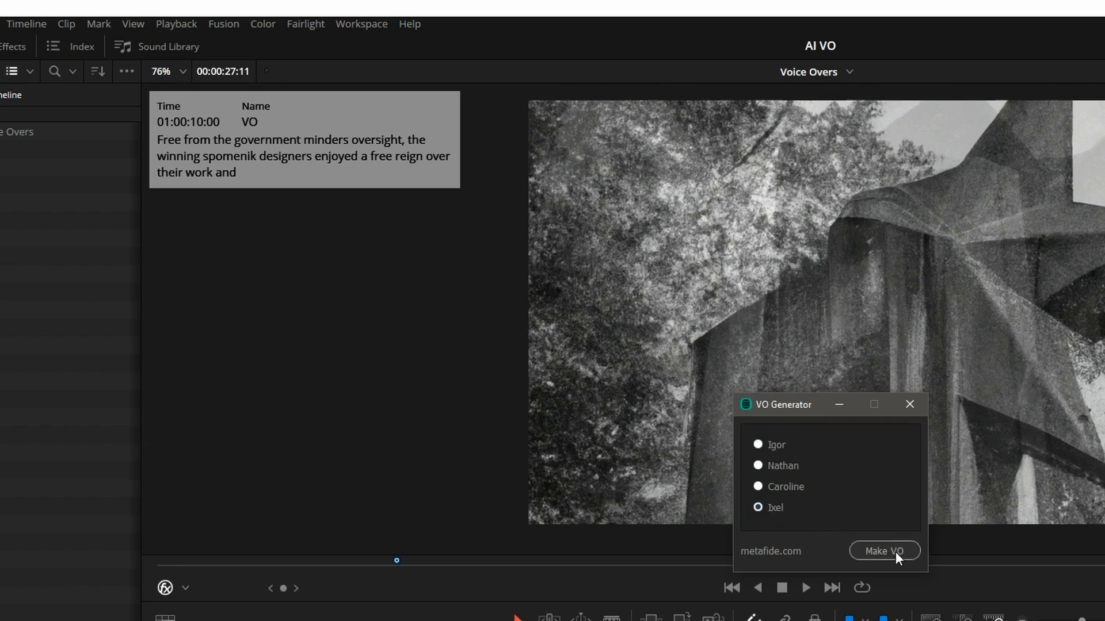
left_click(885, 551)
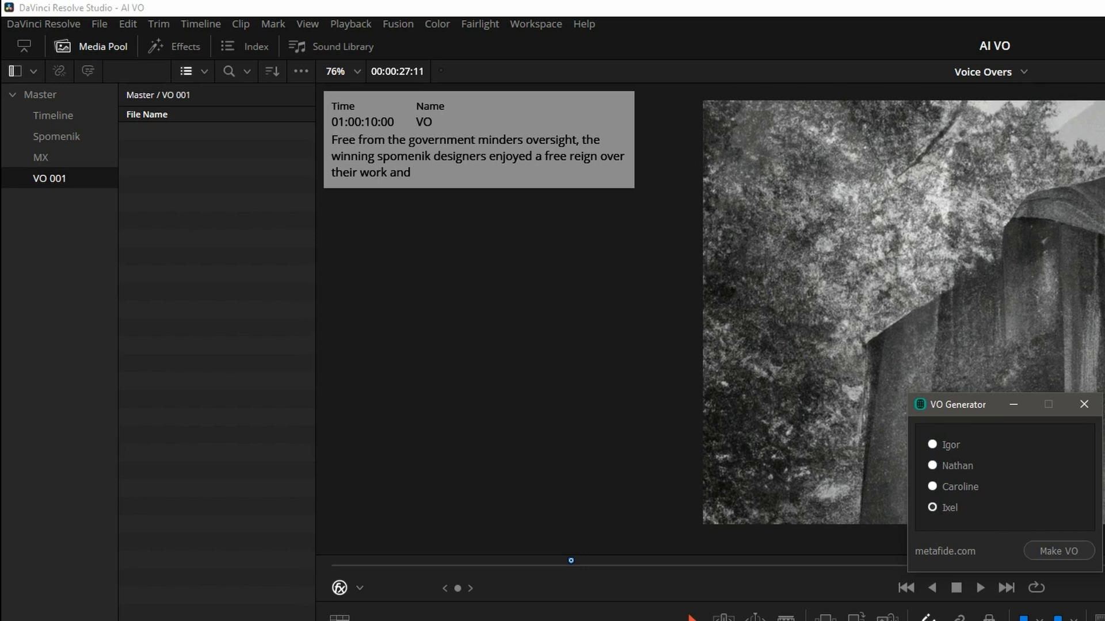
left_click(1058, 551)
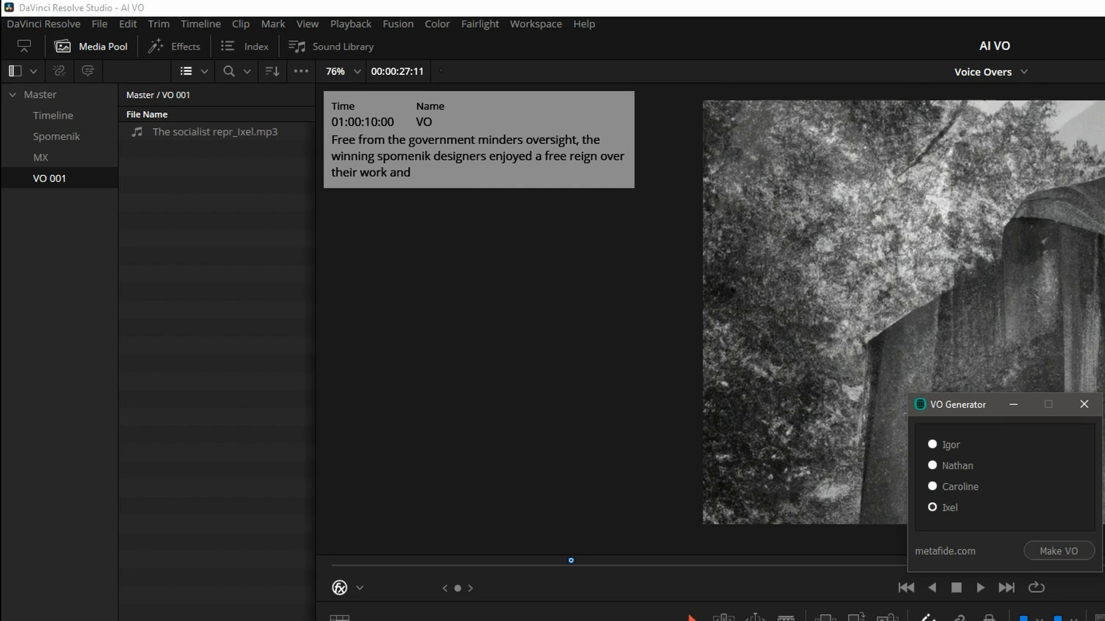
left_click(1058, 551)
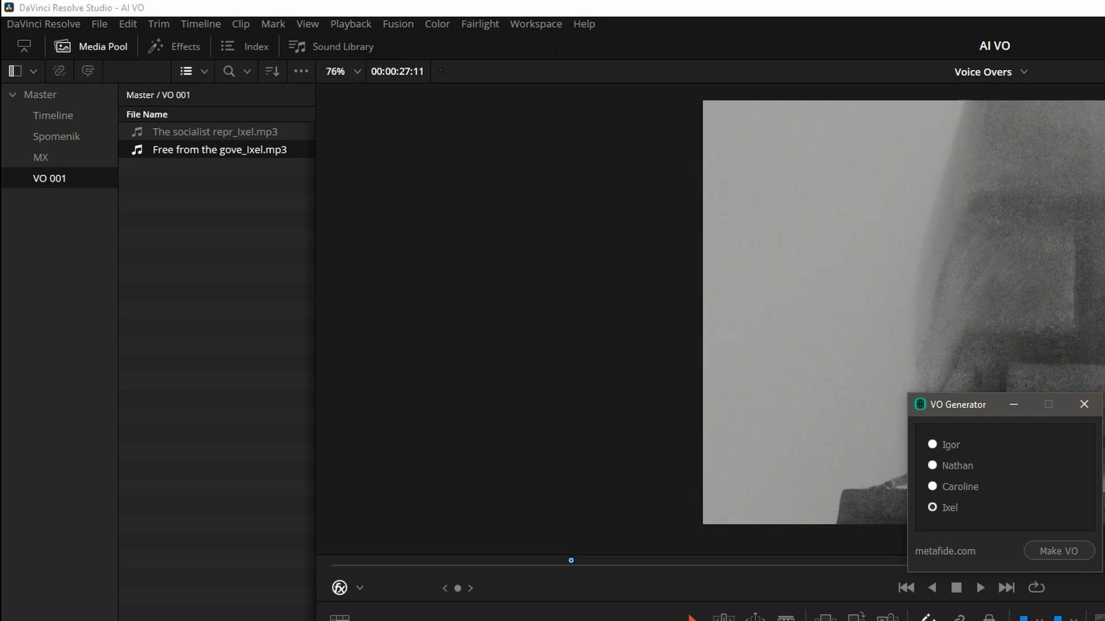
mouse_move(546, 465)
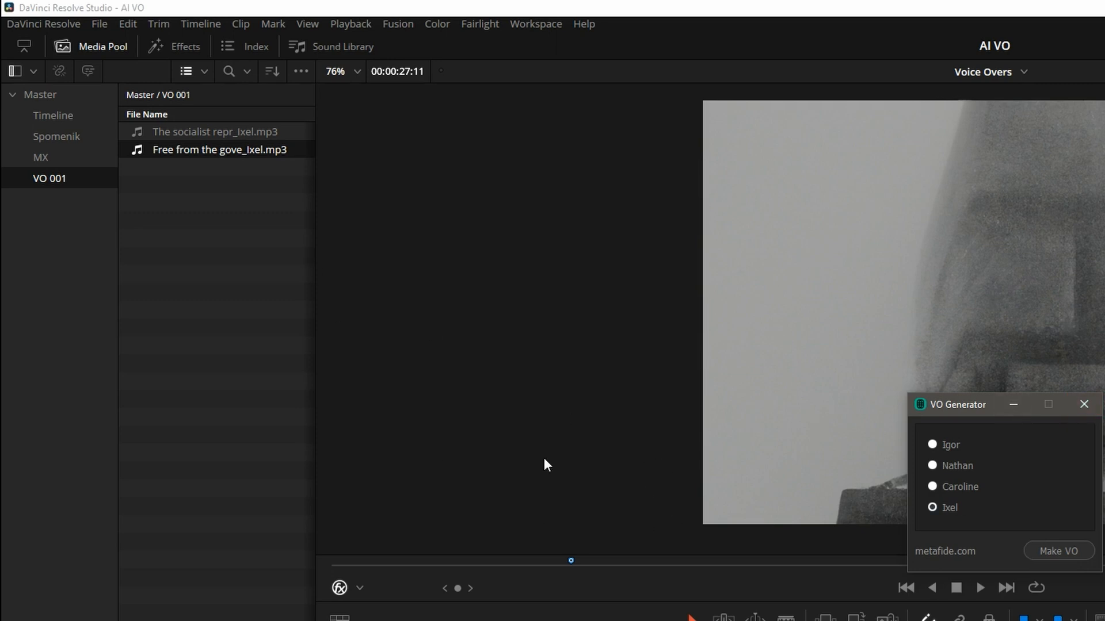
left_click(1084, 404)
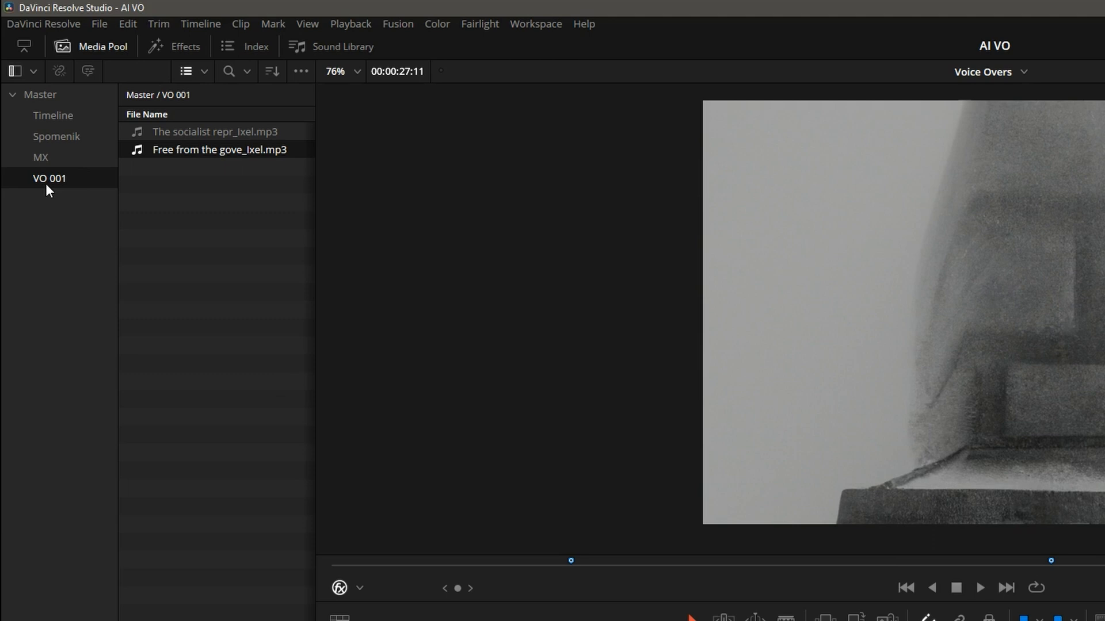
mouse_move(174, 149)
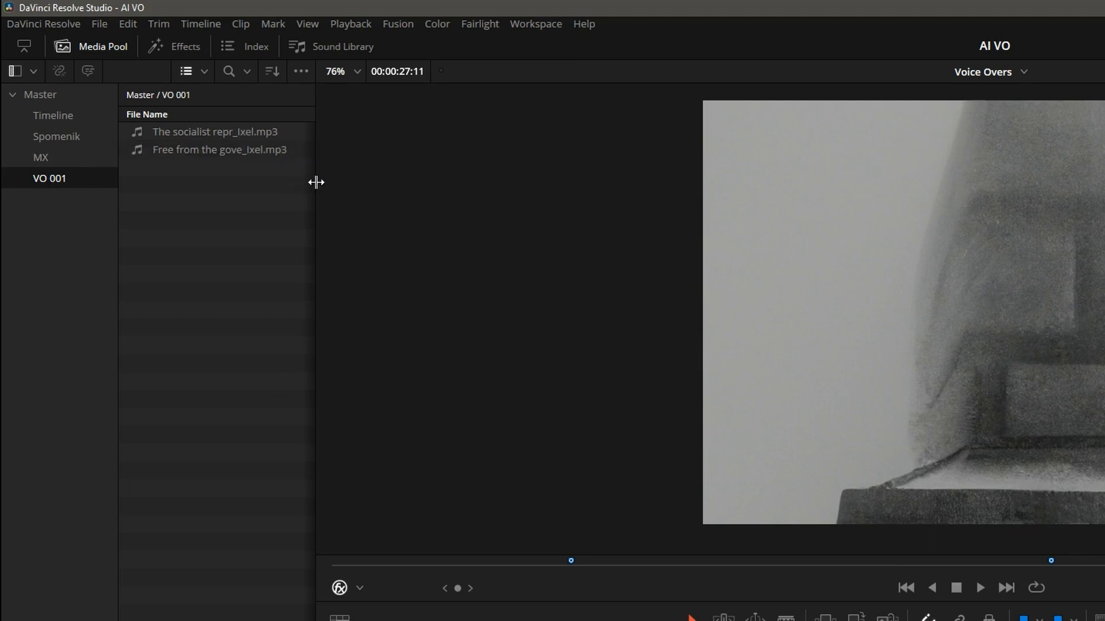
Preview the Ixel clip and edit both clips onto a VO Ixel track at the markers.
double_click(215, 132)
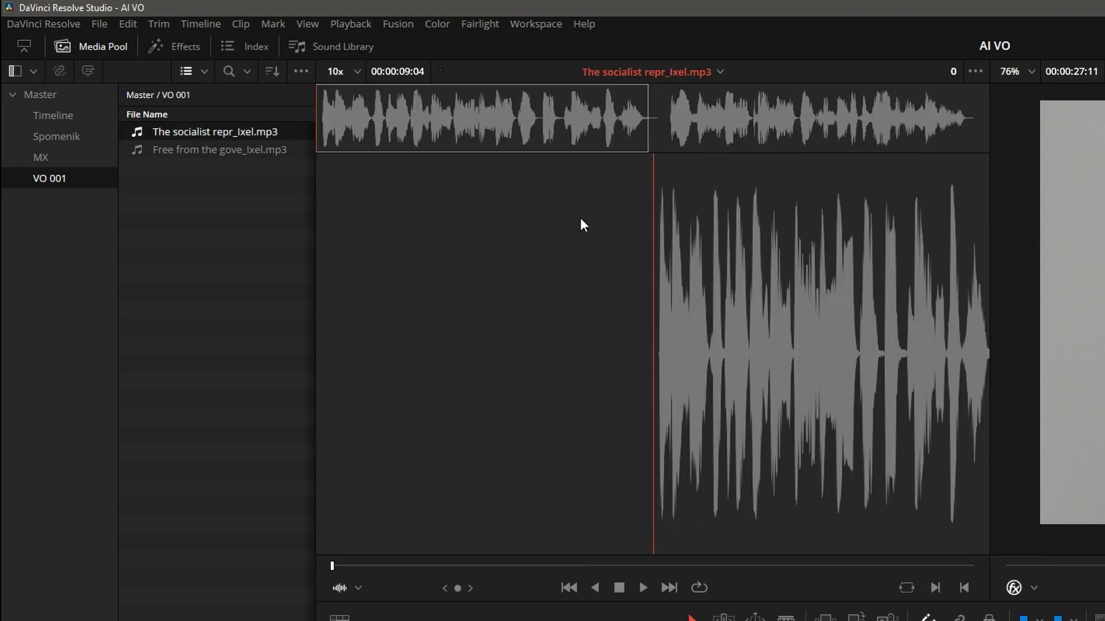
left_click(640, 587)
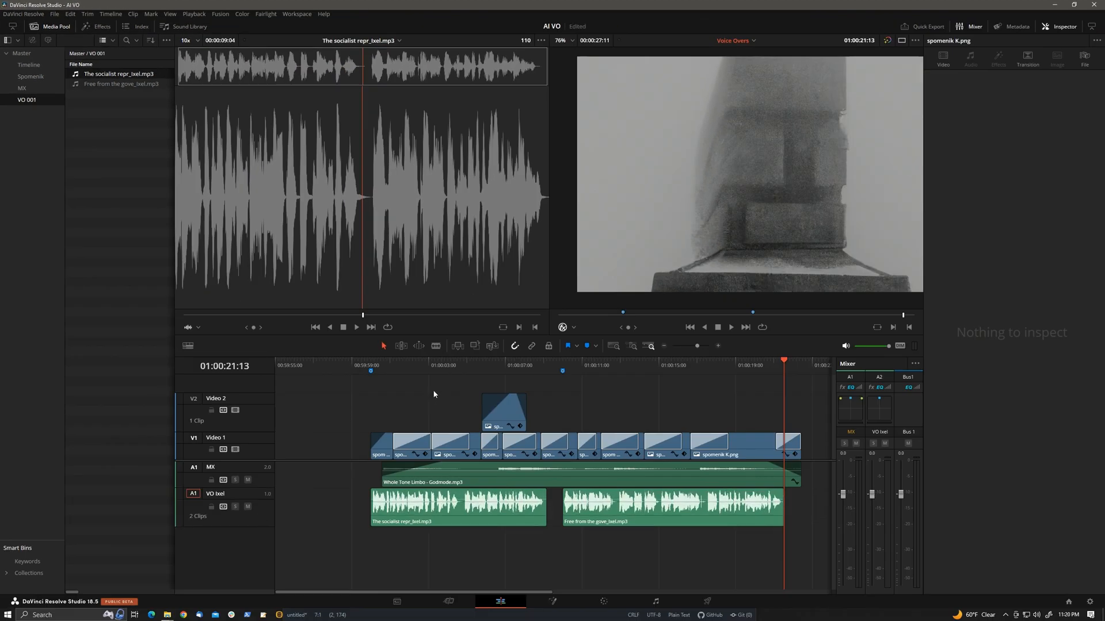
mouse_move(574, 374)
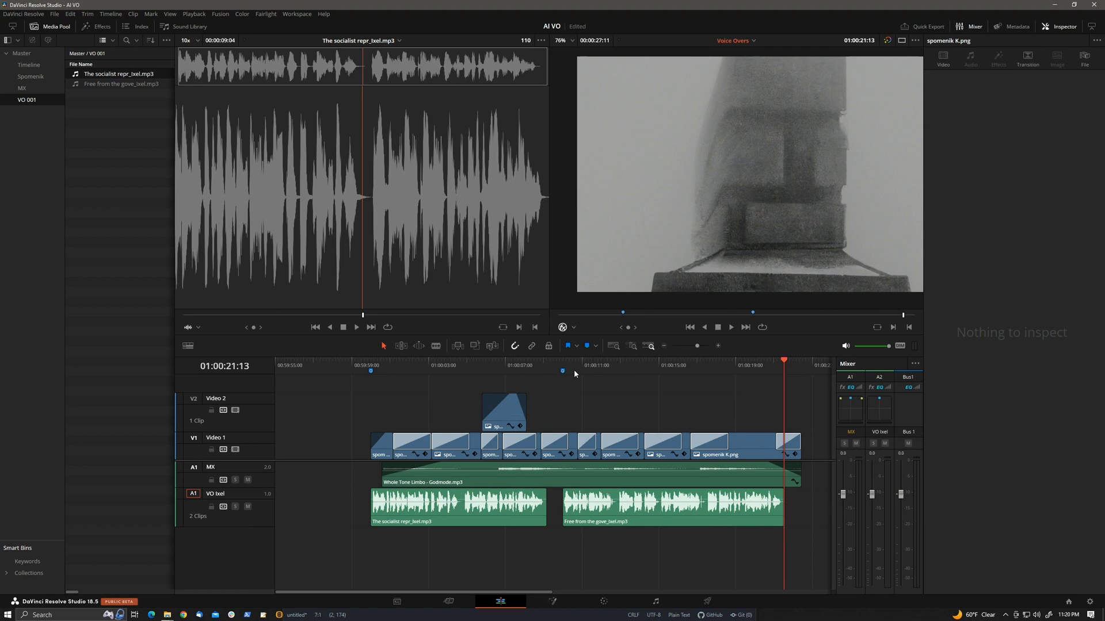
mouse_move(234, 496)
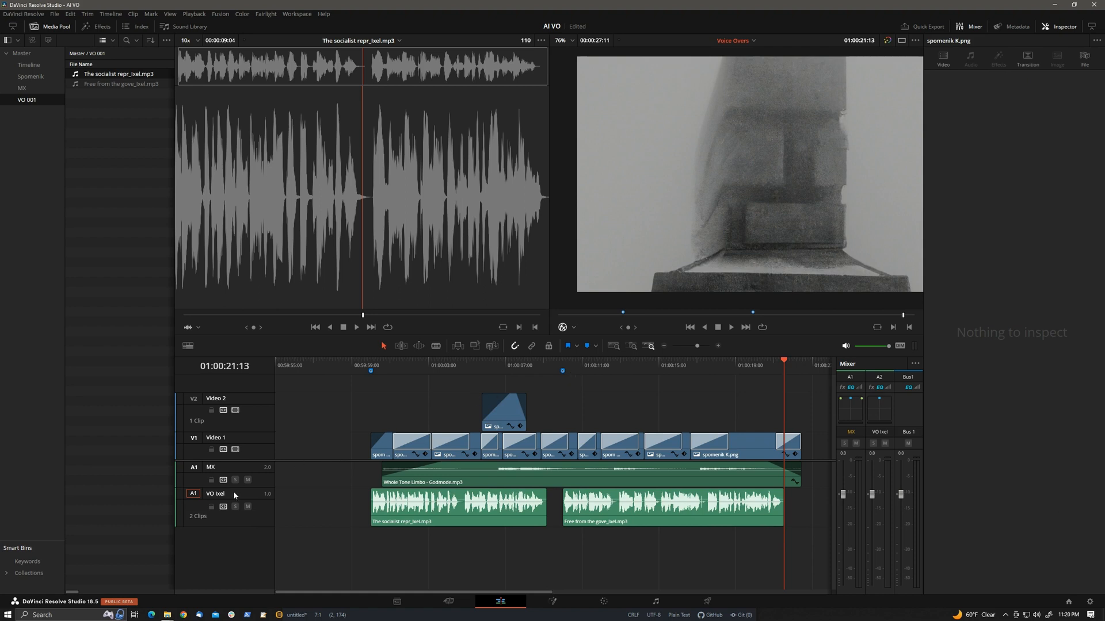
mouse_move(215, 495)
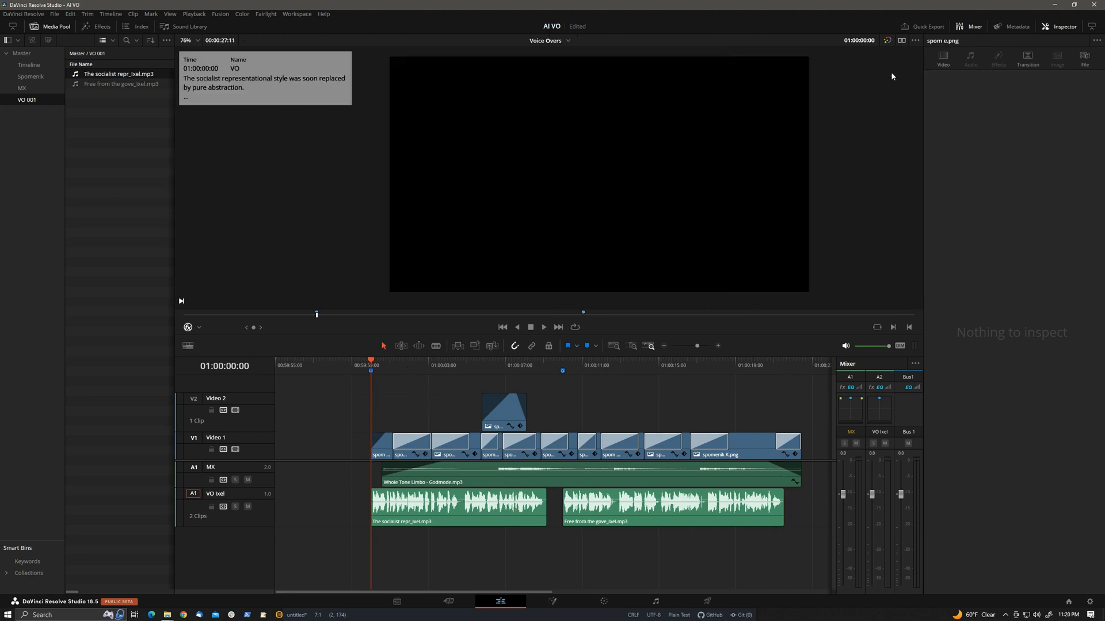
Play the timeline through to the end of the sequence at about 22 seconds.
left_click(542, 326)
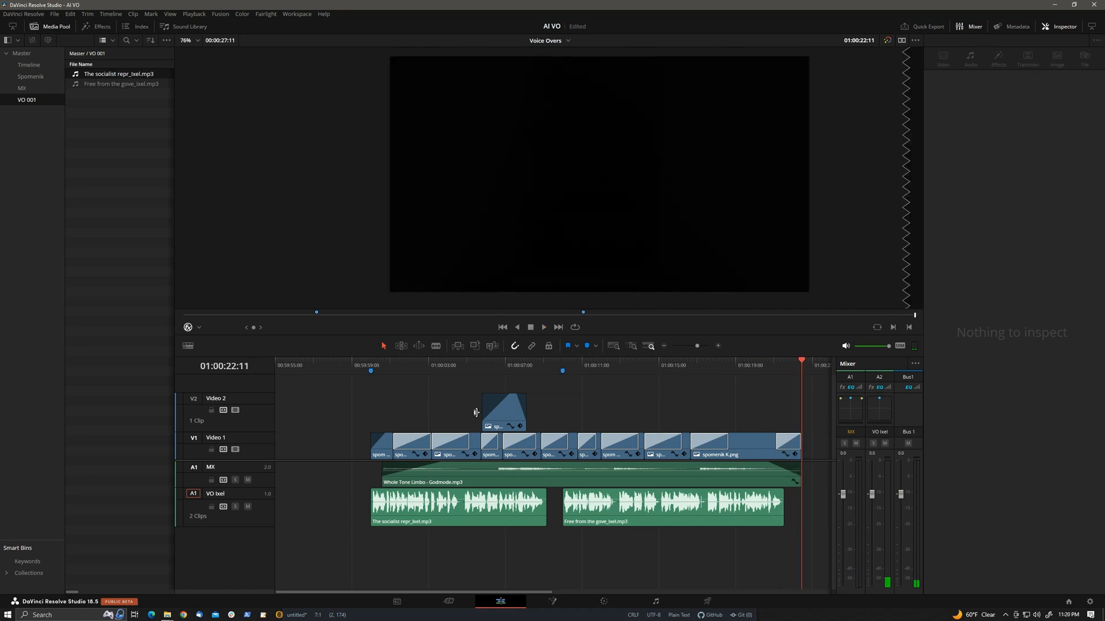
mouse_move(380, 397)
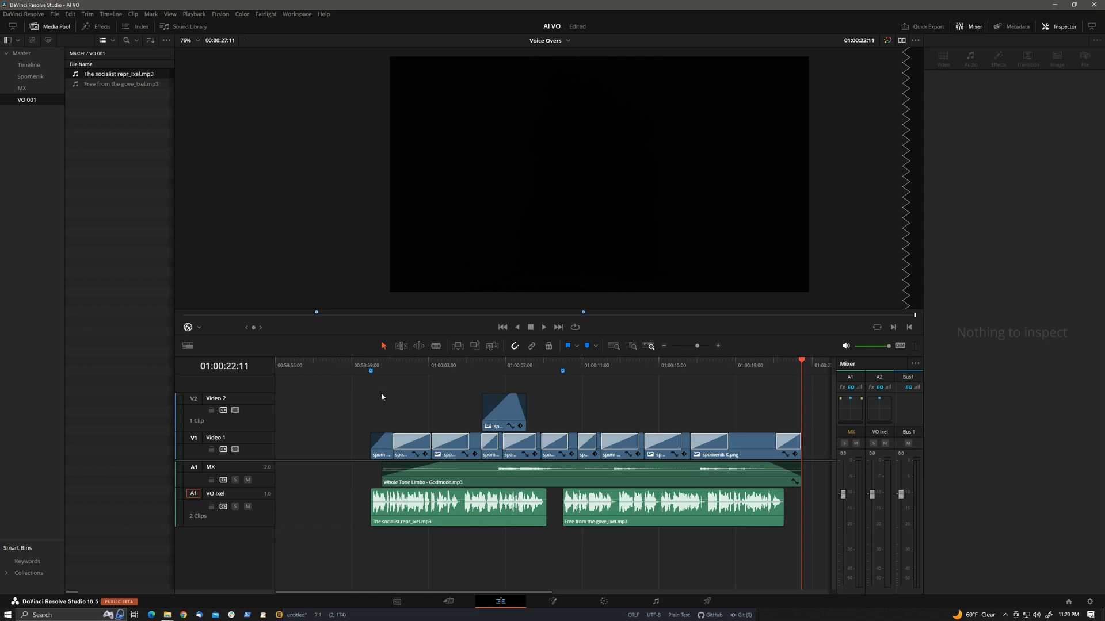
mouse_move(483, 379)
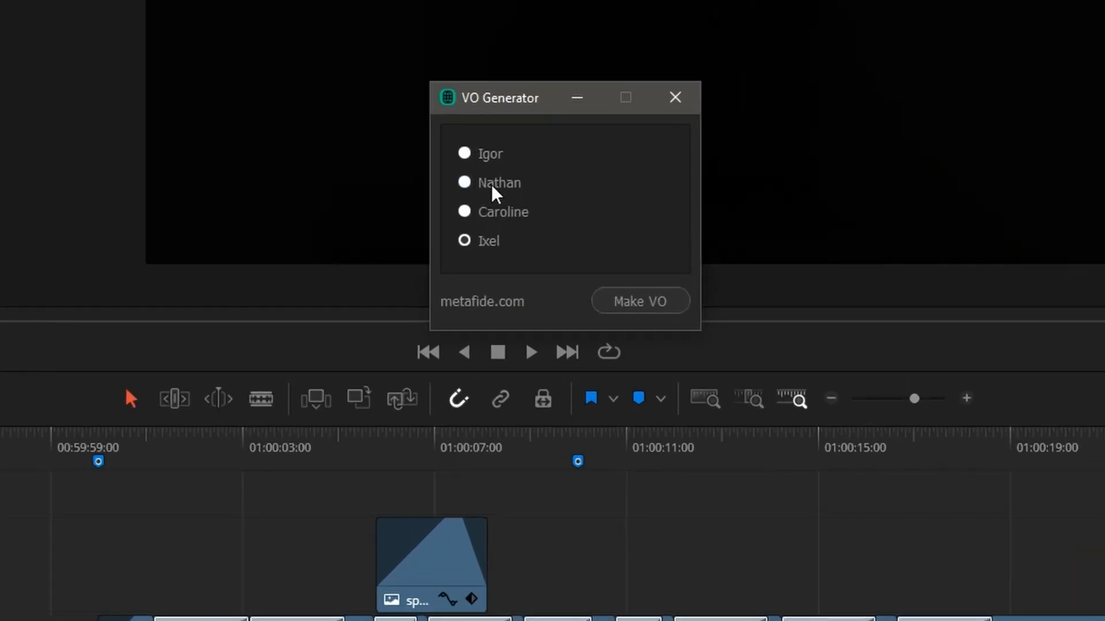
Generate Nathan voiceover clips and name their new track VO Nathan.
left_click(465, 182)
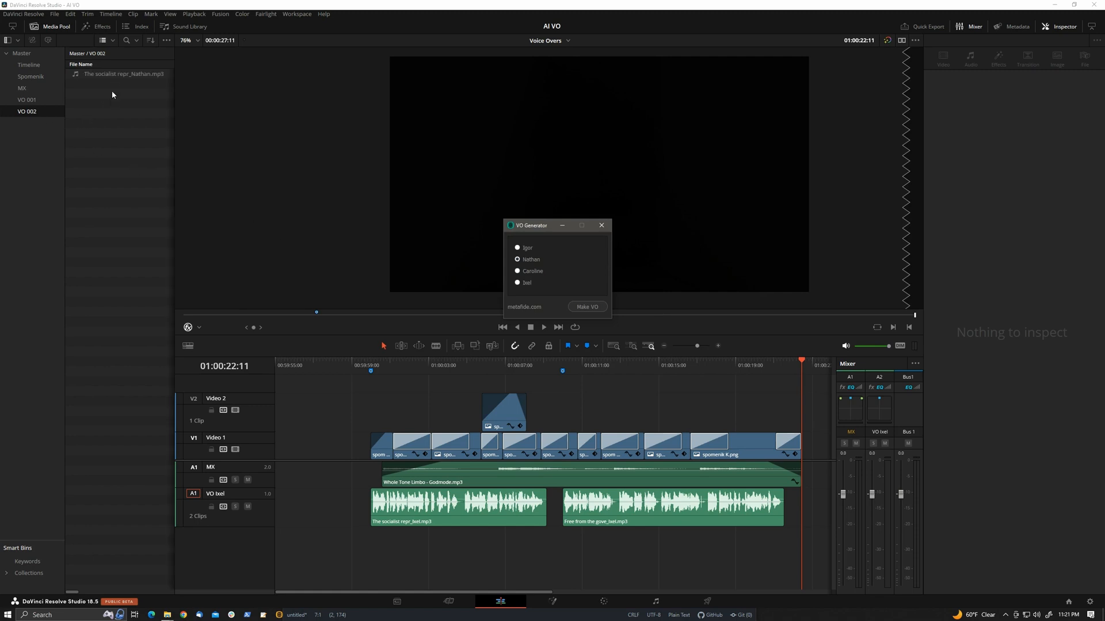
left_click(587, 307)
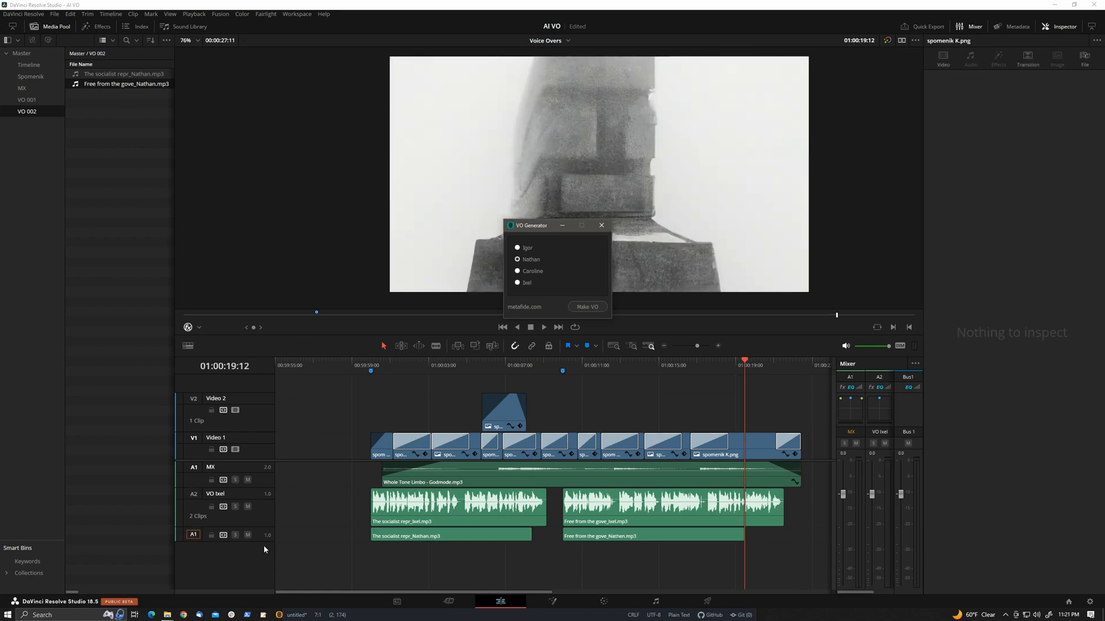
left_click(587, 306)
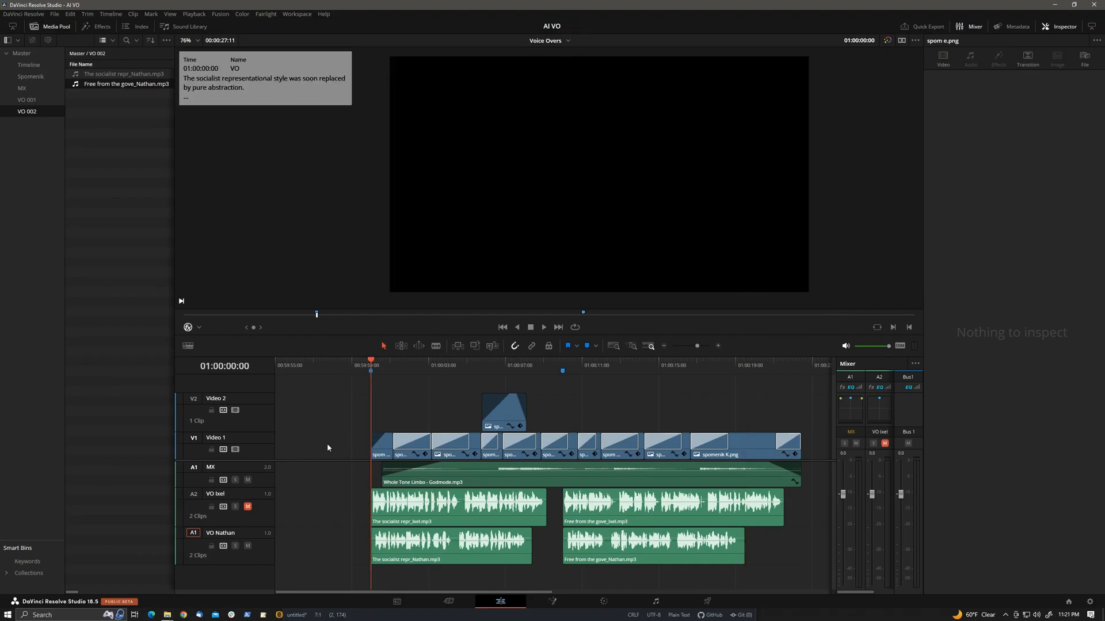
Play back the Nathan narration, then select Caroline in the VO Generator.
left_click(543, 326)
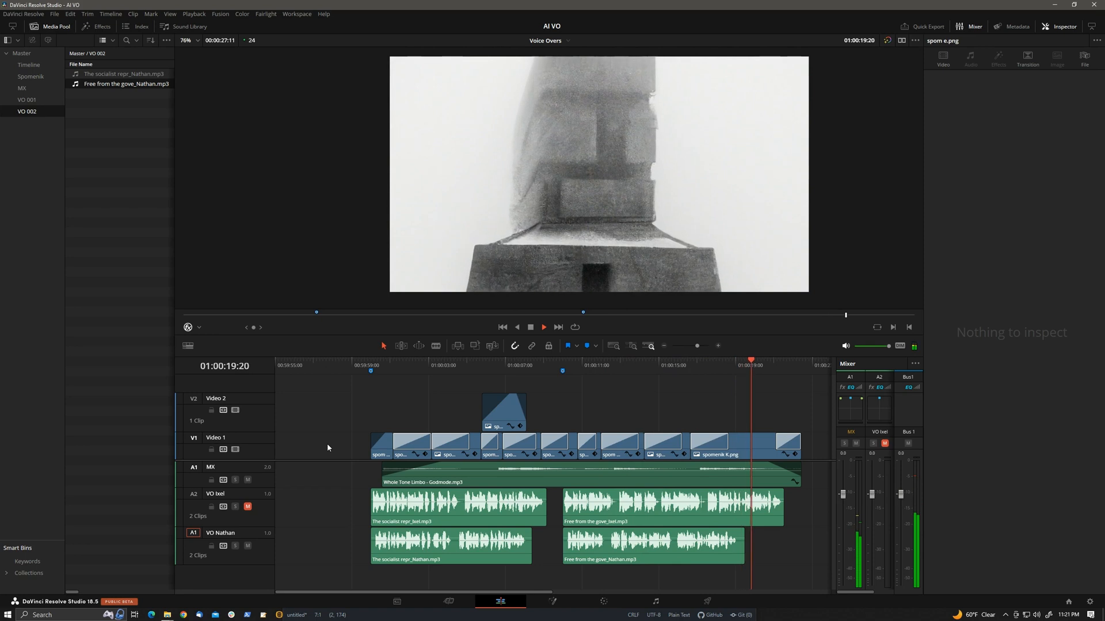
left_click(543, 326)
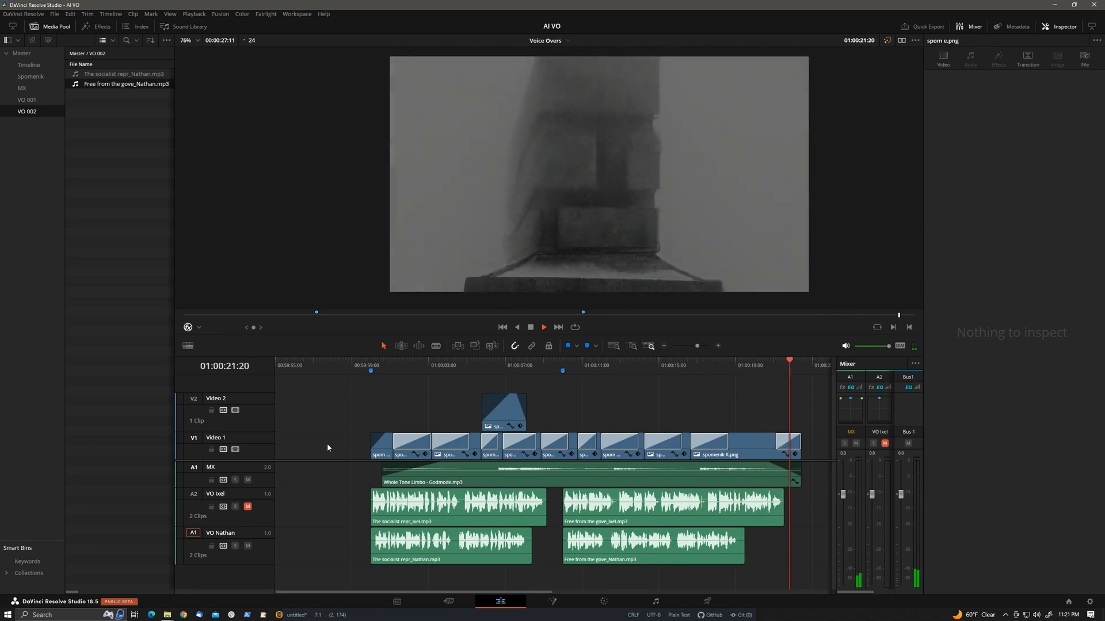
left_click(458, 365)
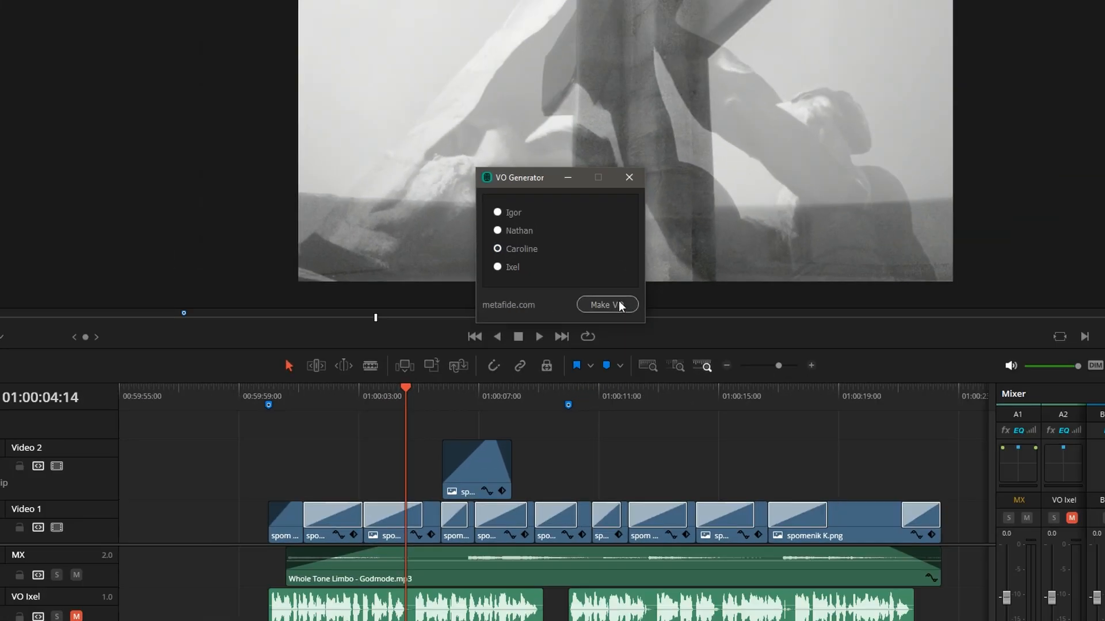
Generate Caroline's clips, mute VO Nathan, and play the timeline to review.
left_click(607, 304)
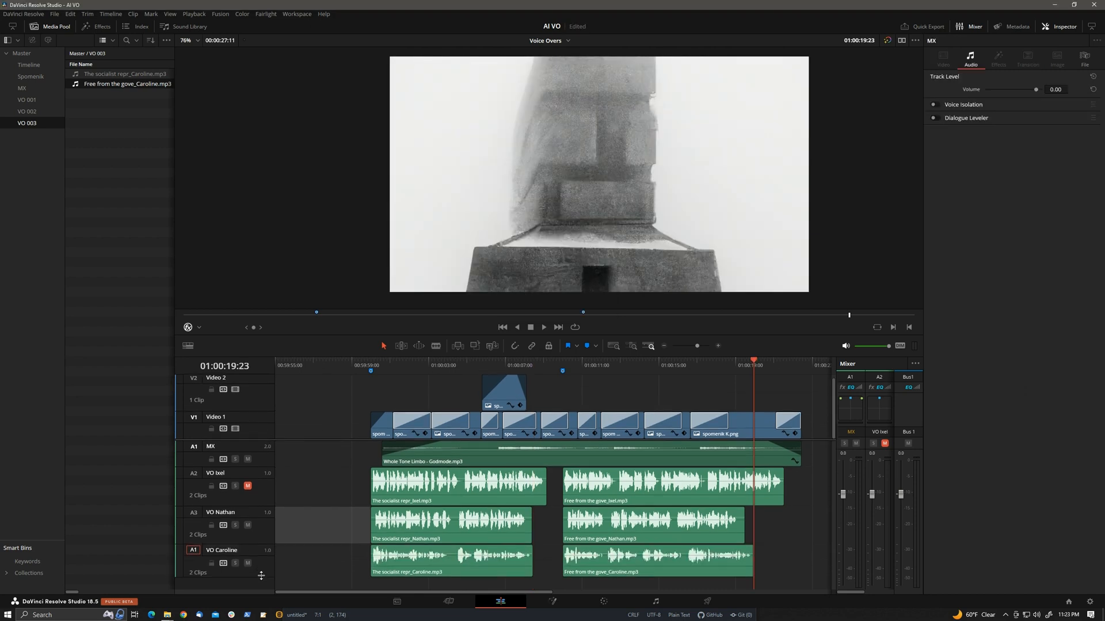
left_click(371, 365)
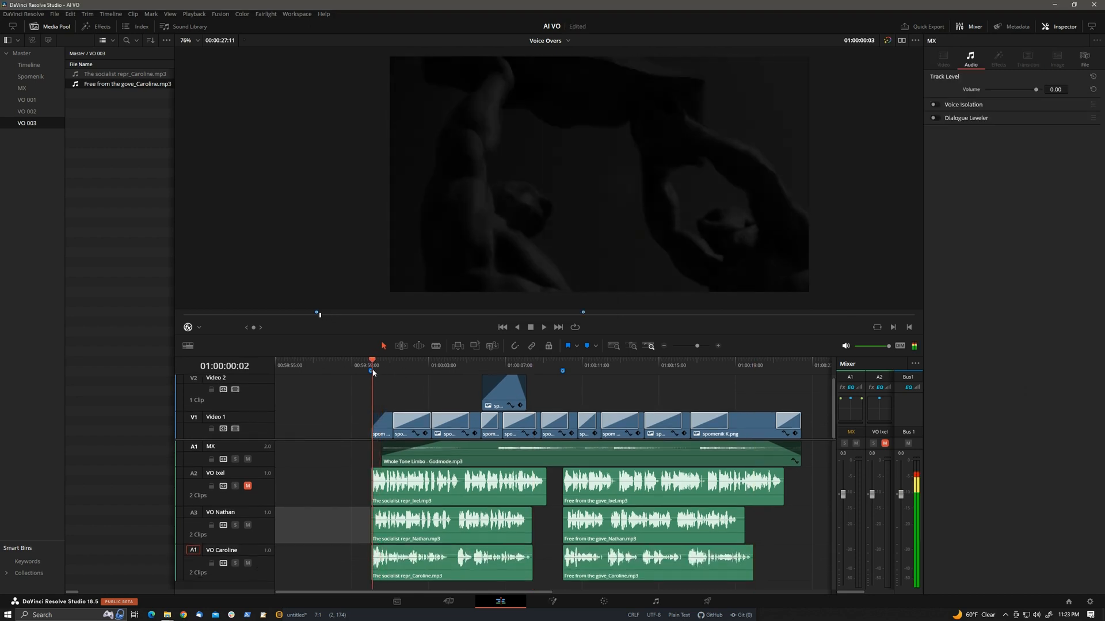
left_click(543, 327)
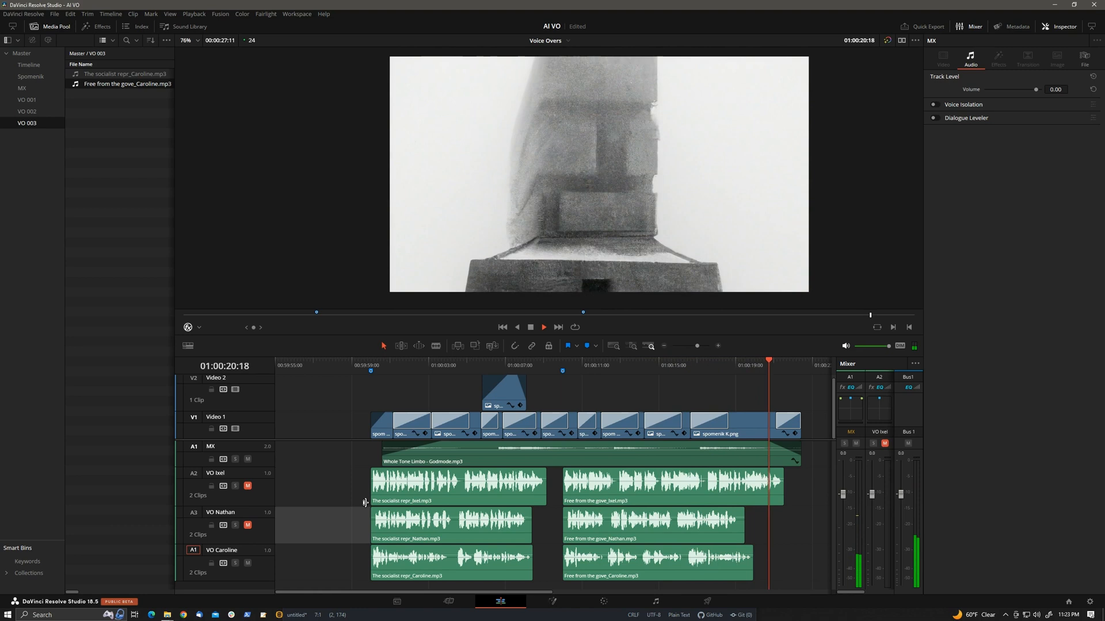
left_click(542, 326)
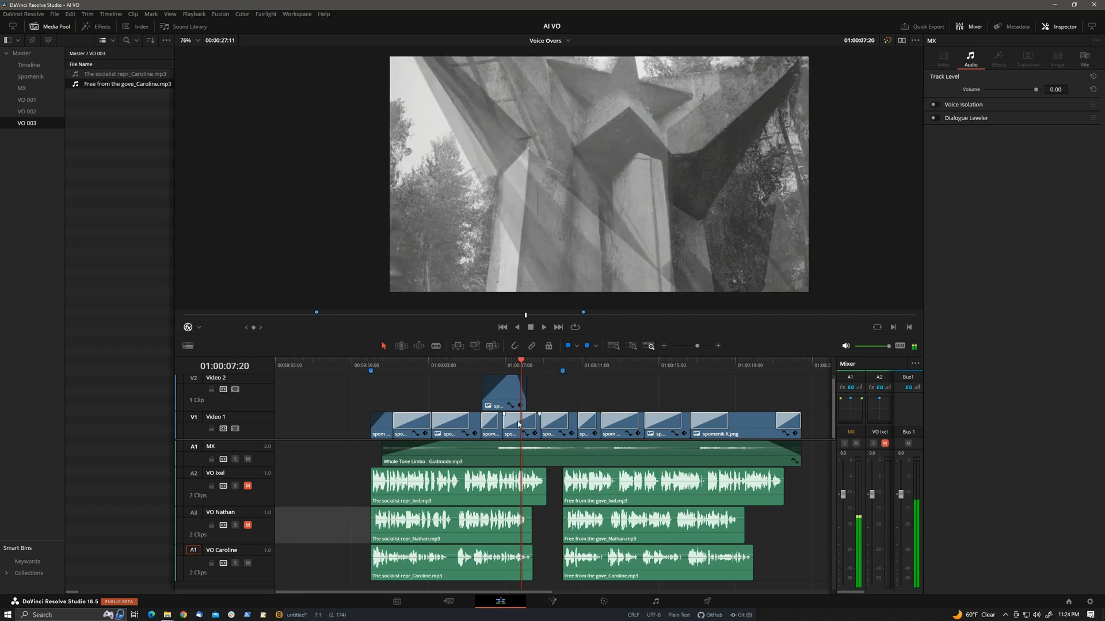
Blade Caroline's first clip at 01:00:03:14 and nudge the second piece right.
left_click(456, 361)
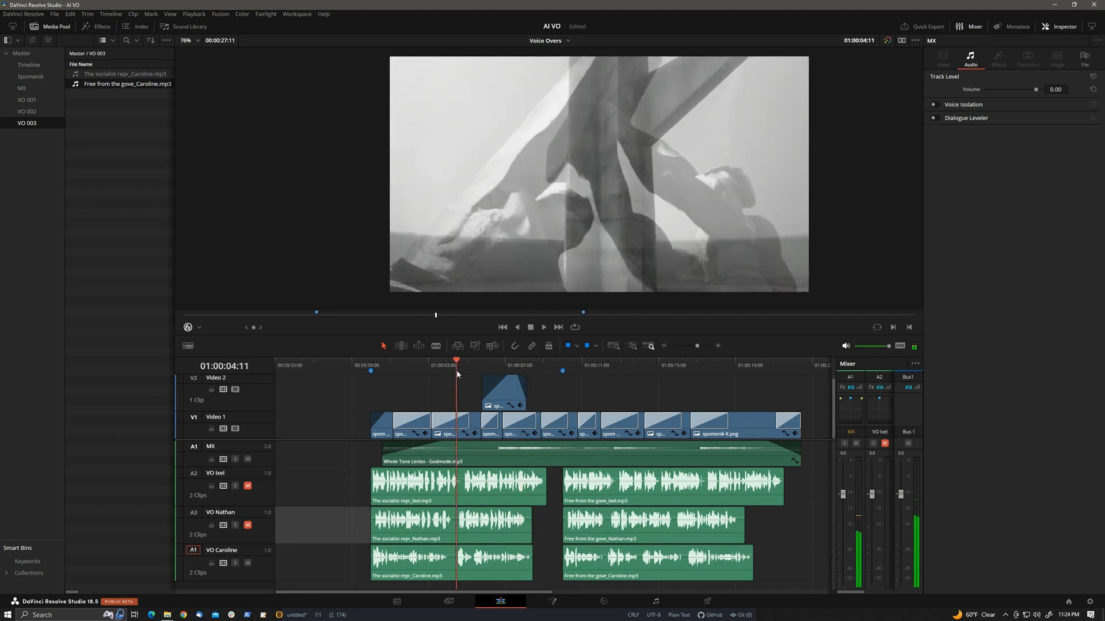
left_click(451, 564)
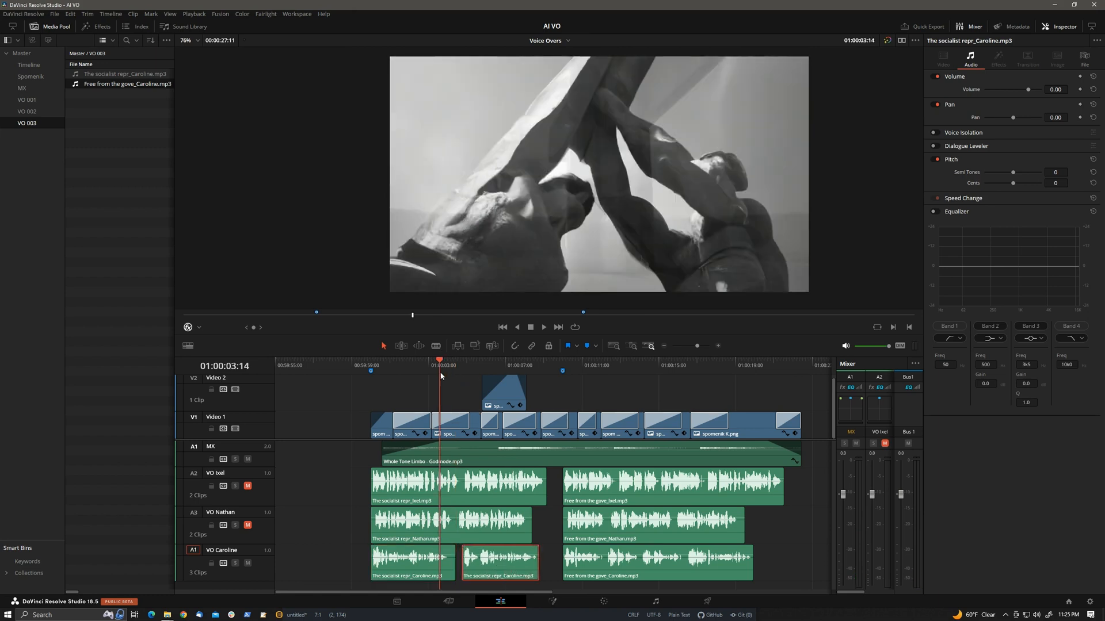
left_click(543, 326)
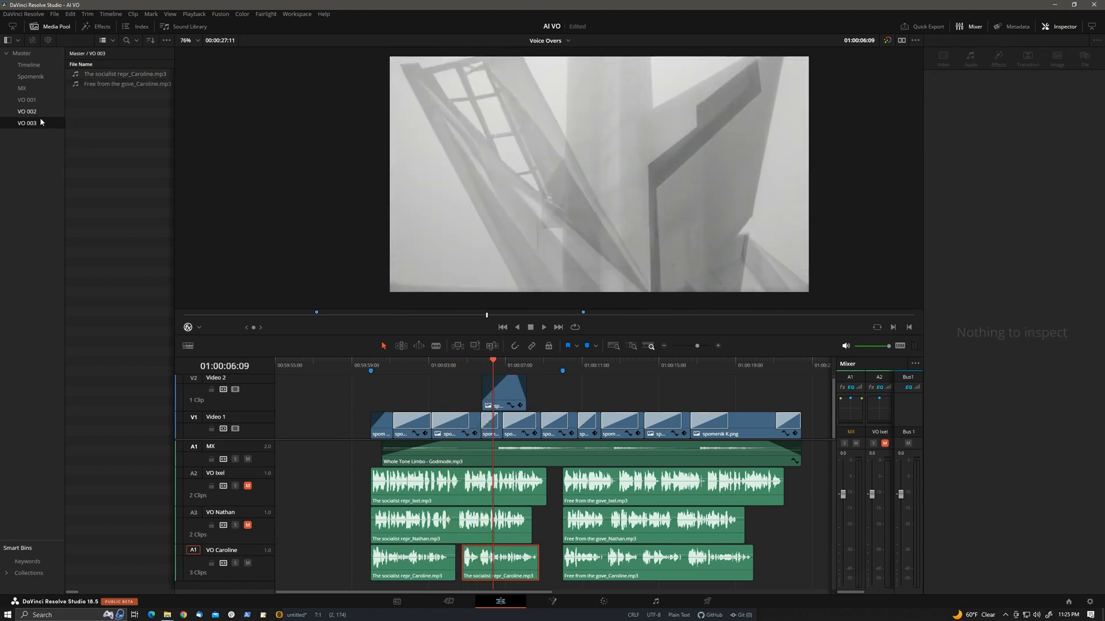
left_click(28, 123)
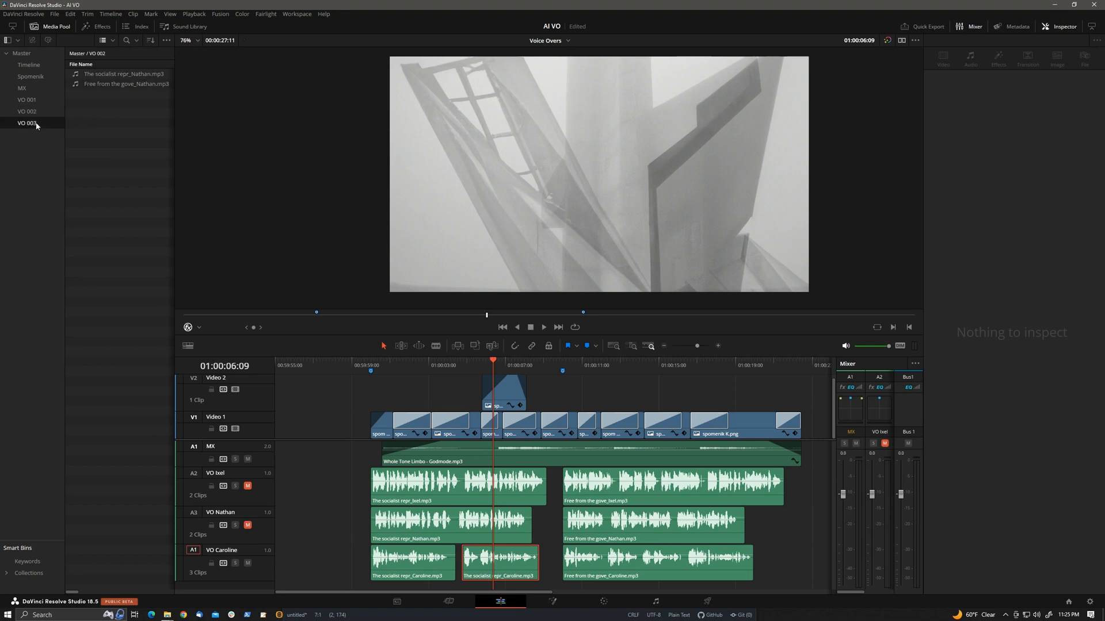
left_click(27, 123)
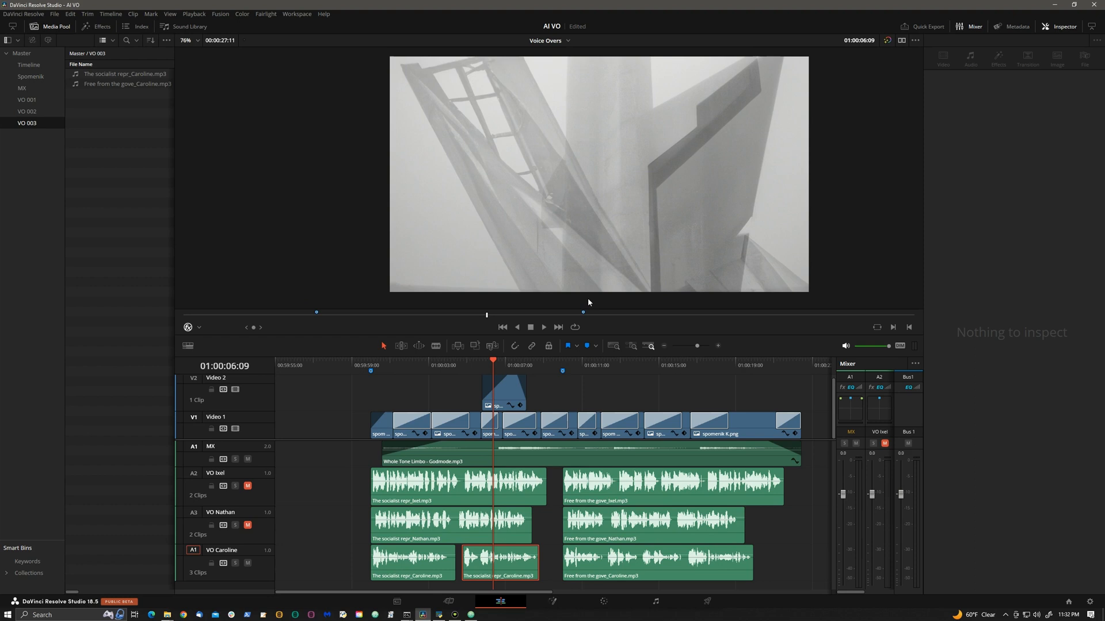
mouse_move(515, 336)
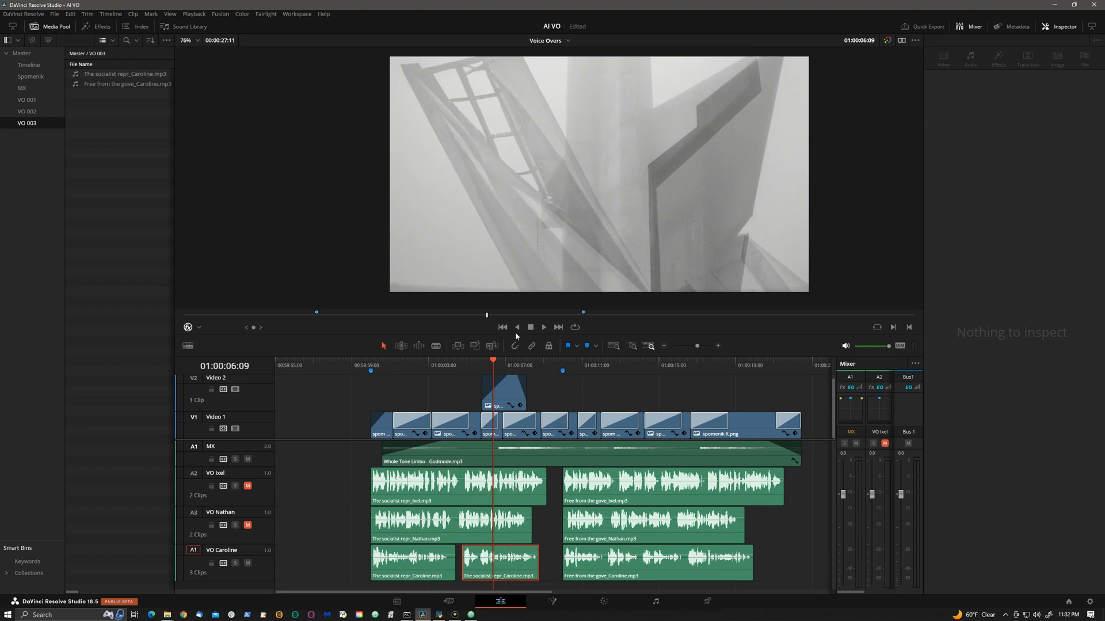